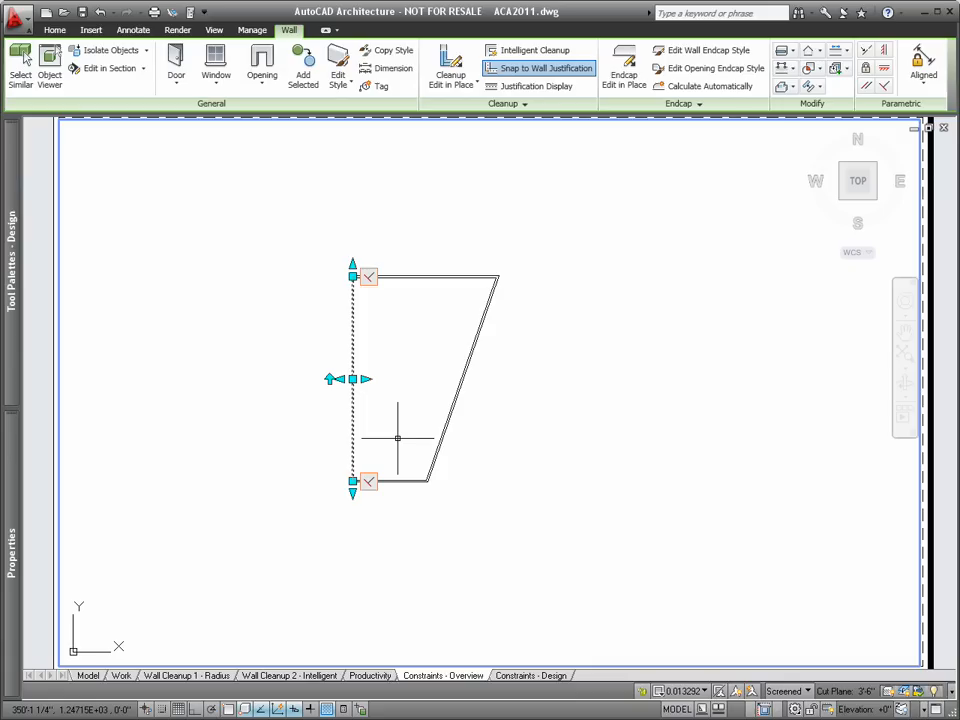
pyautogui.moveTo(397, 437)
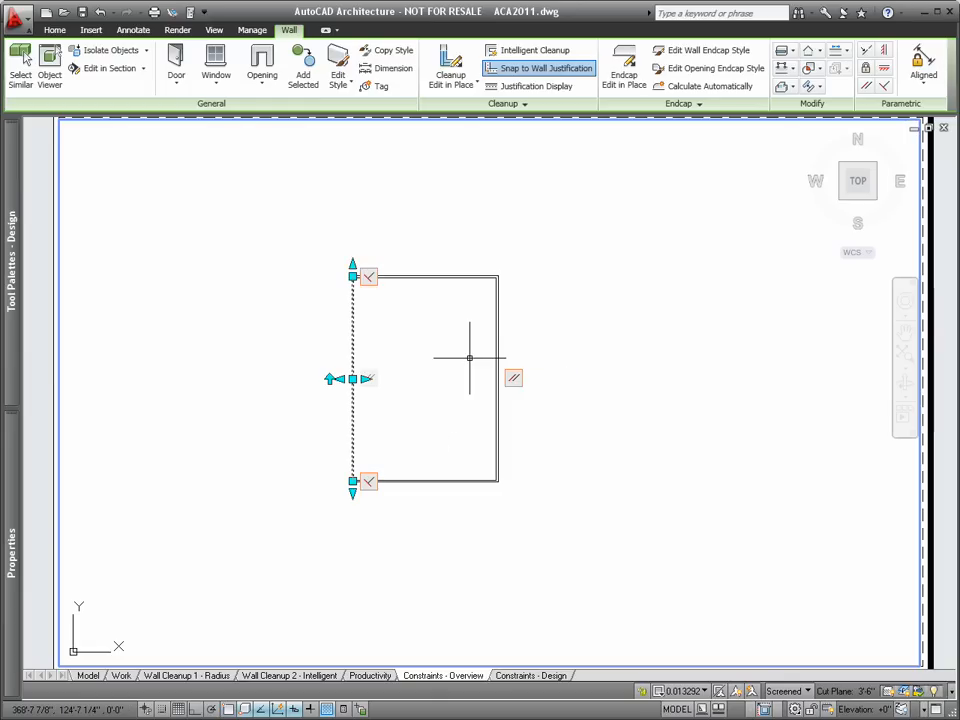
pyautogui.moveTo(588, 354)
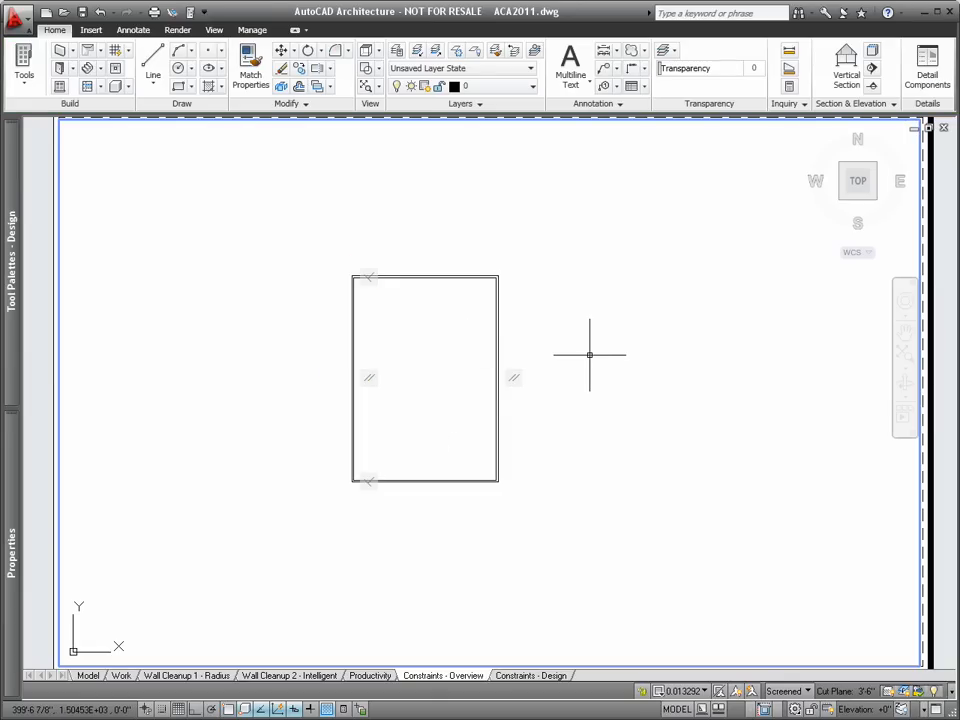
pyautogui.moveTo(560, 348)
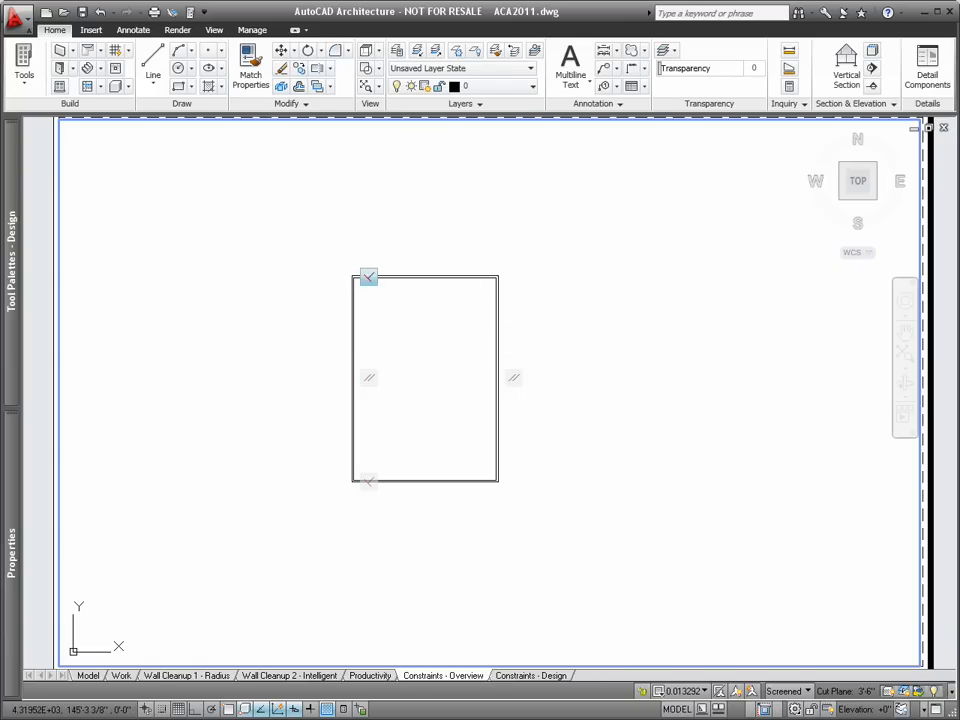
# Add a locked 52' linear dimension between the room's top and bottom walls
pyautogui.click(367, 277)
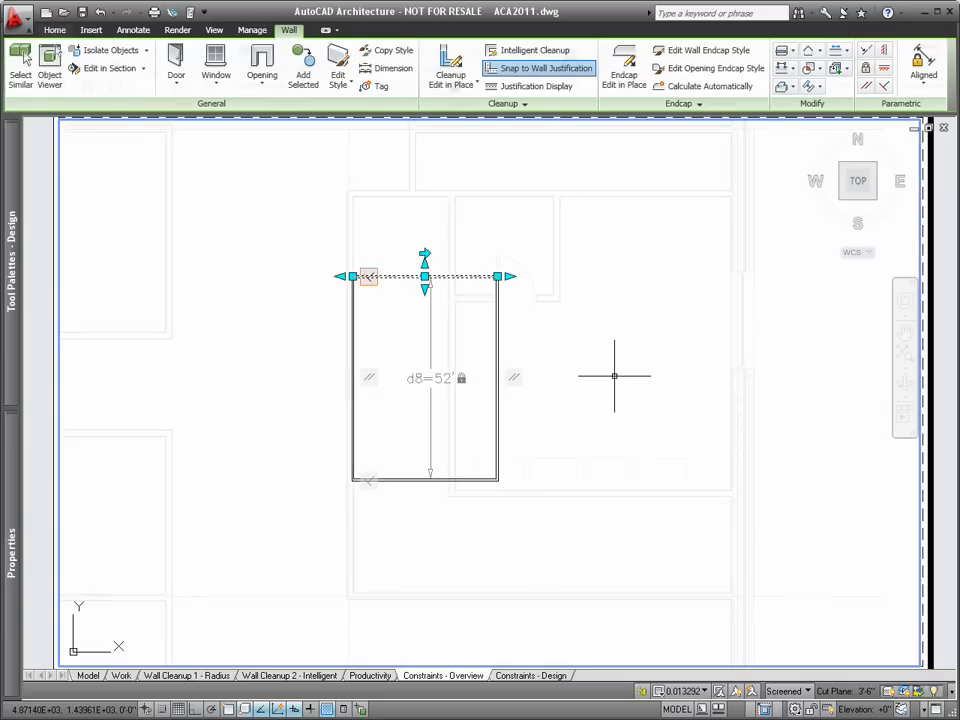
pyautogui.click(56, 29)
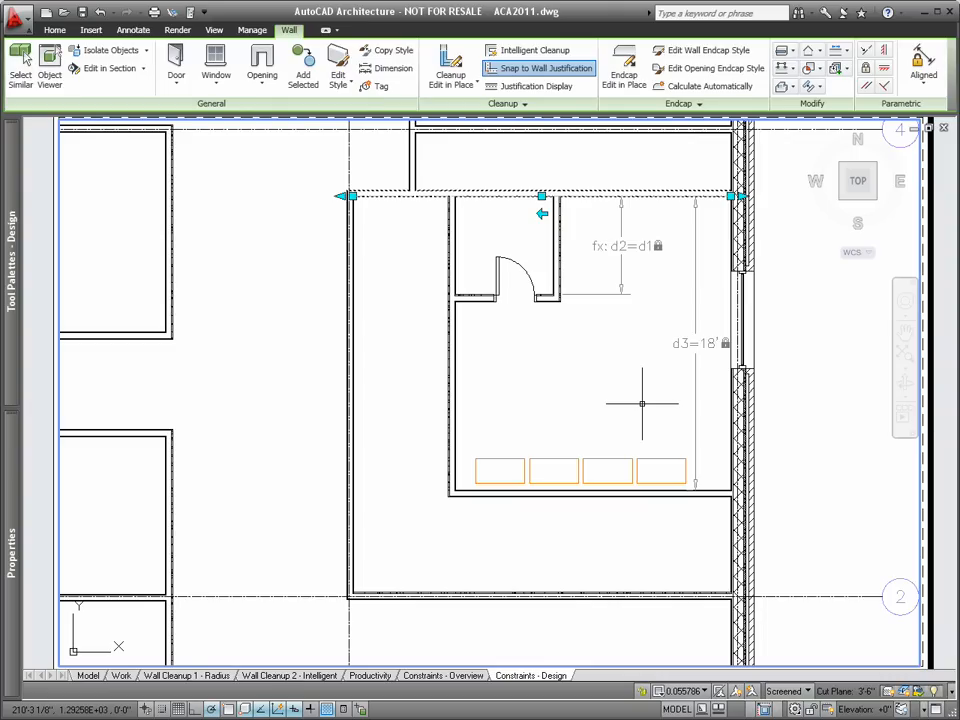
pyautogui.moveTo(642, 404)
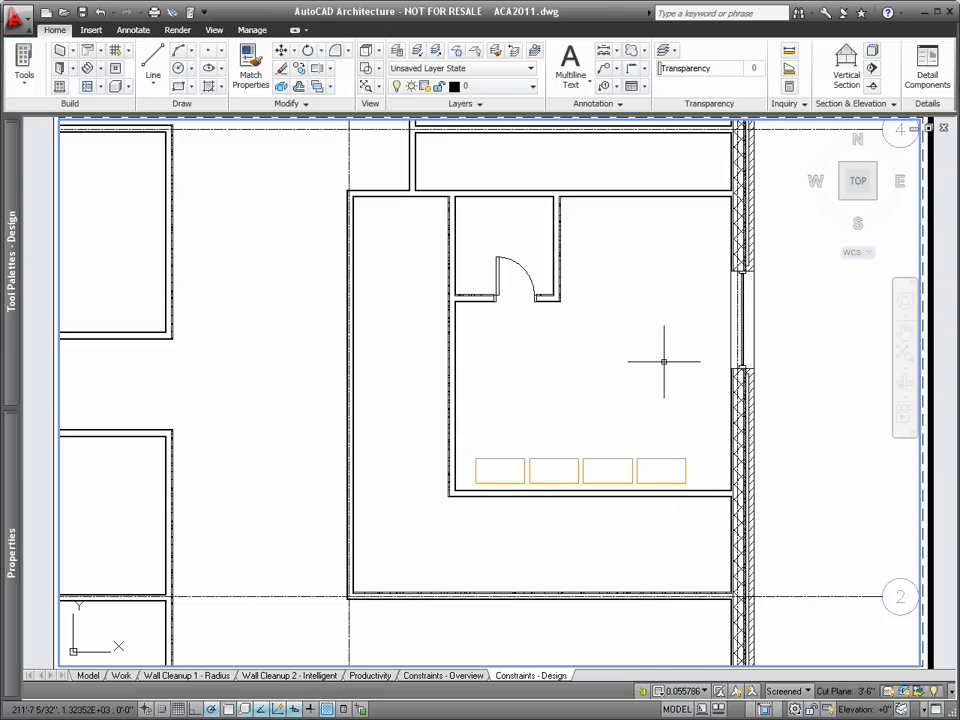
# Drag the closet's lower wall up so d3 reads 15' and the furniture row follows
pyautogui.click(540, 195)
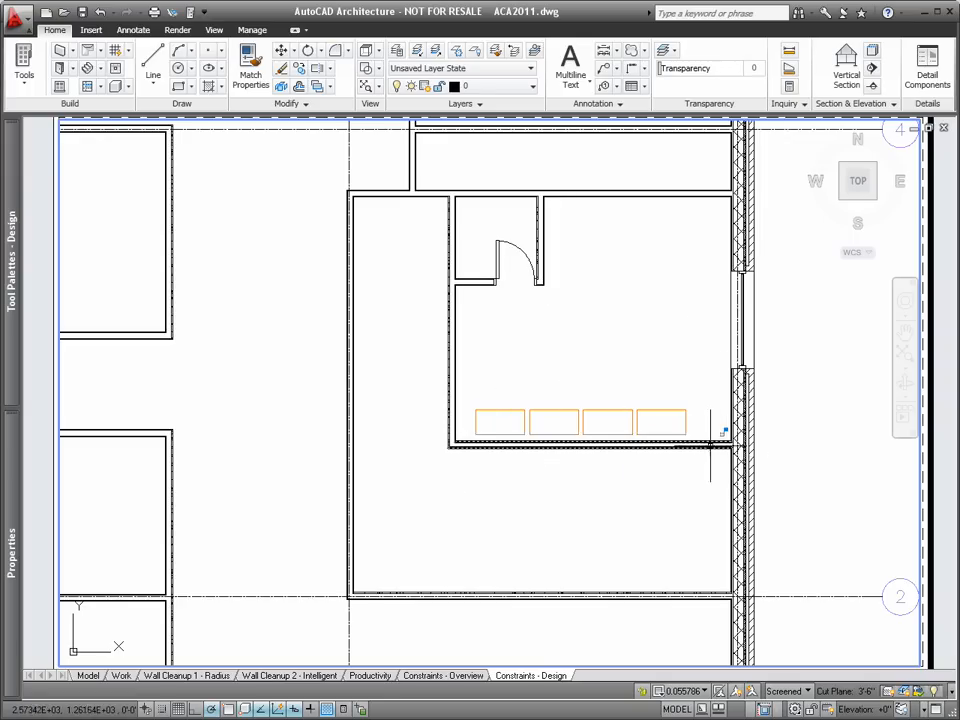
pyautogui.click(710, 440)
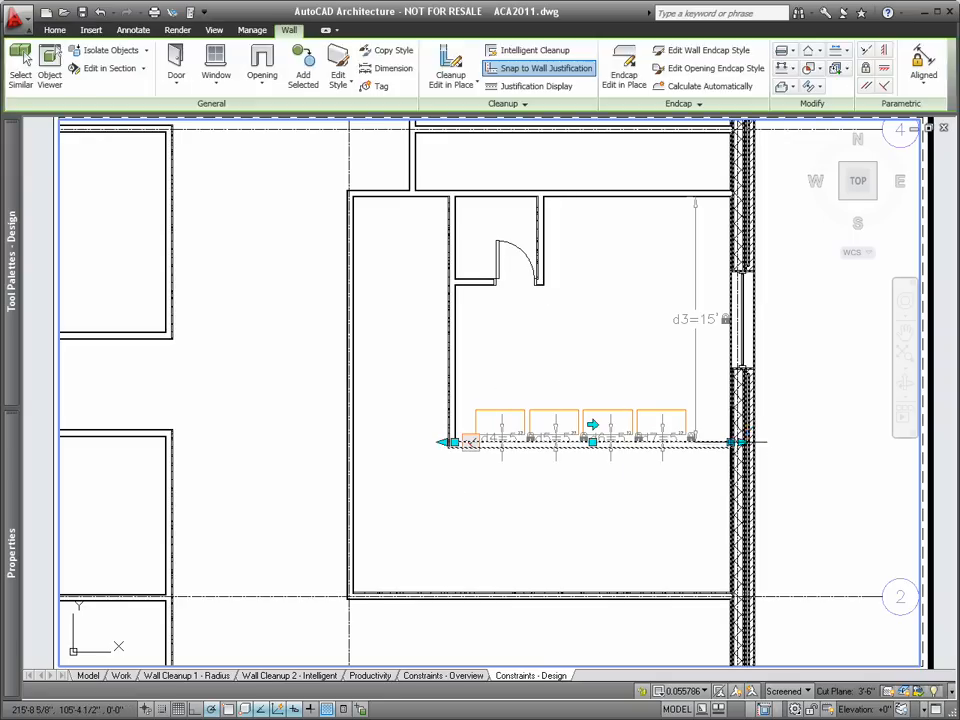